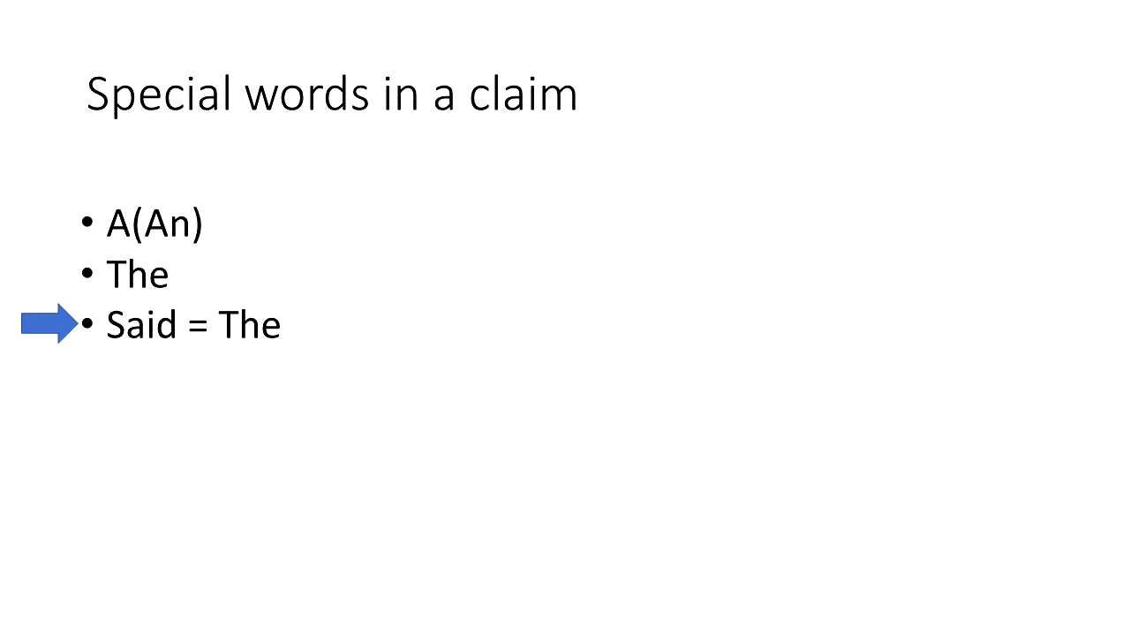
{"action": "key", "text": "right"}
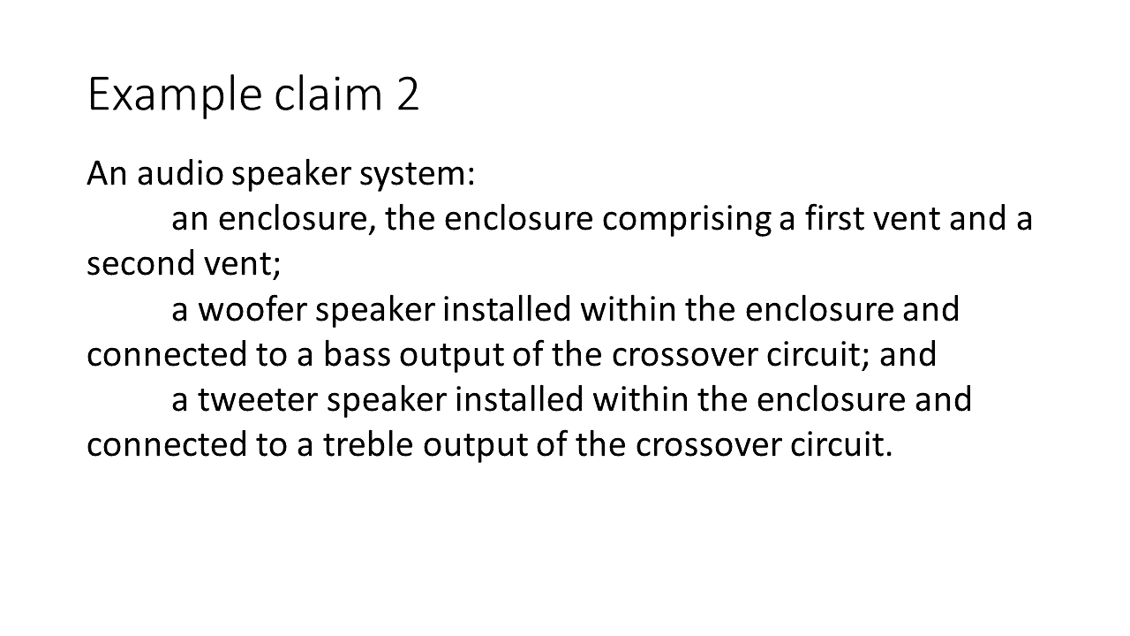
Circle 'the crossover circuit' in the woofer line of Example claim 2 with red ink.
{"action": "left_click_drag", "start_coordinate": [529, 358], "coordinate": [892, 358]}
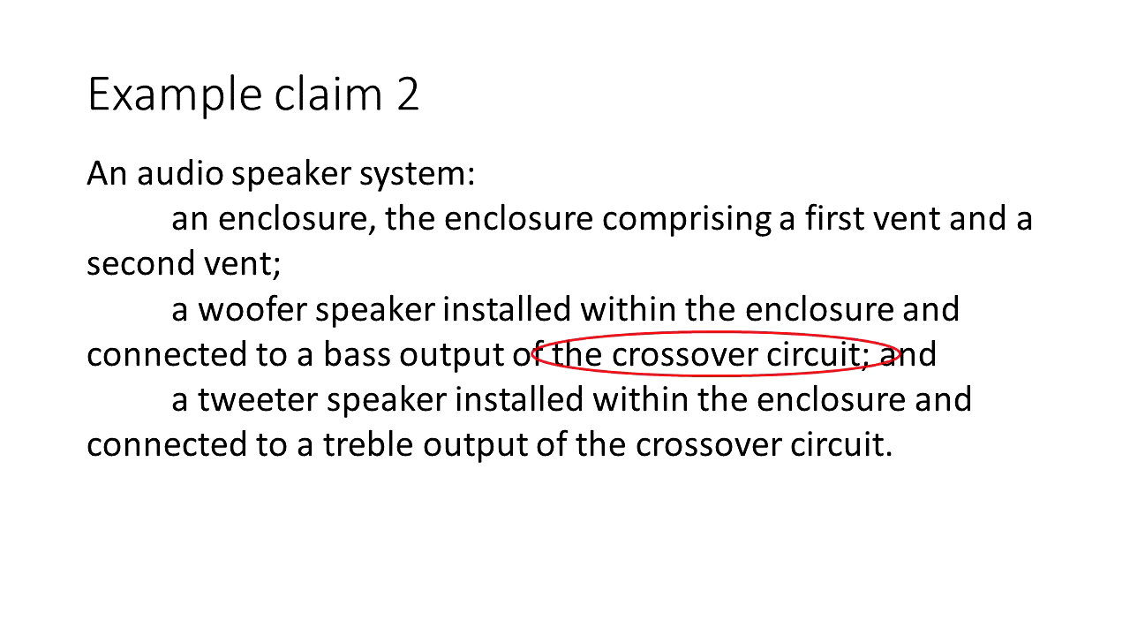